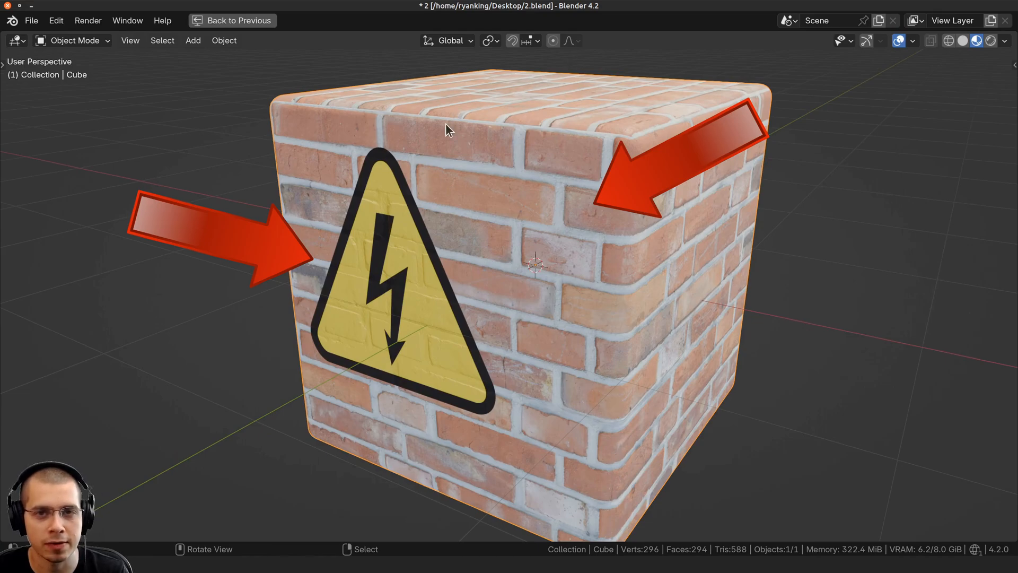
Leave full-screen to view the finished cube's nodes and its Brick and Icon UV maps
click(251, 11)
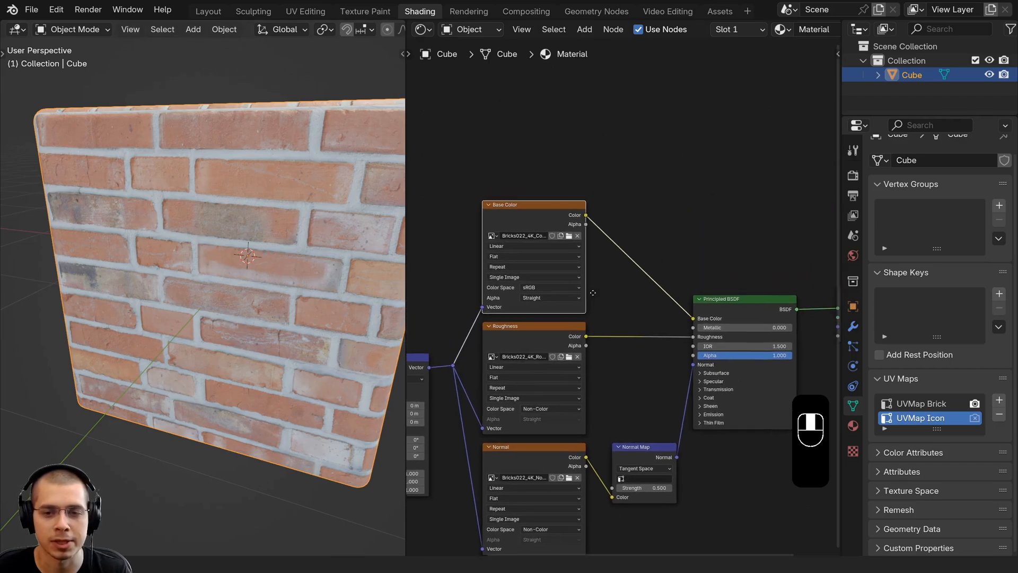
Open the Add menu over the starting cube's warning-sign and brick node setup
key(shift+a)
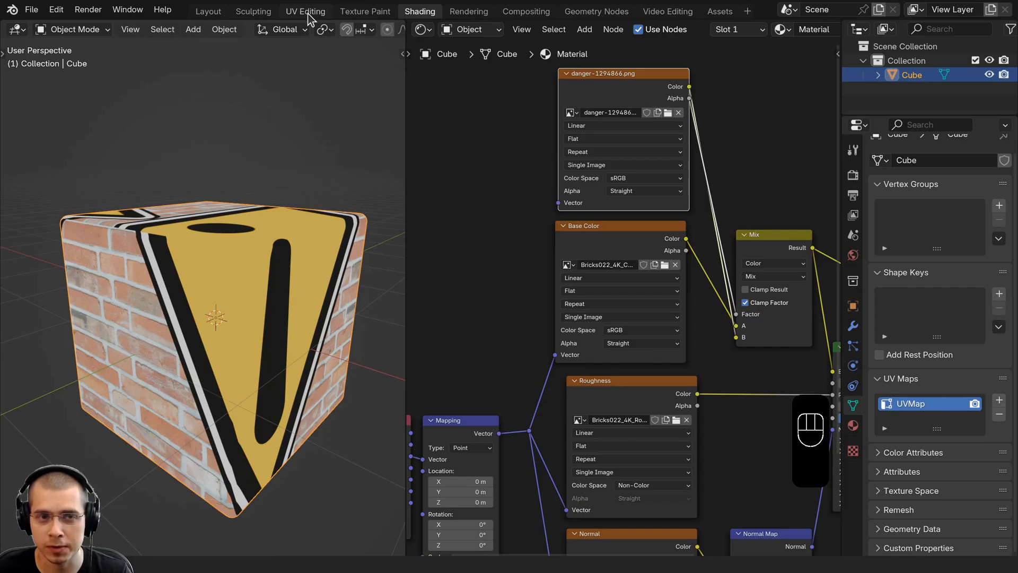
View the cube's UVs over the warning-sign image in UV Editing and undo the trial moves
click(306, 11)
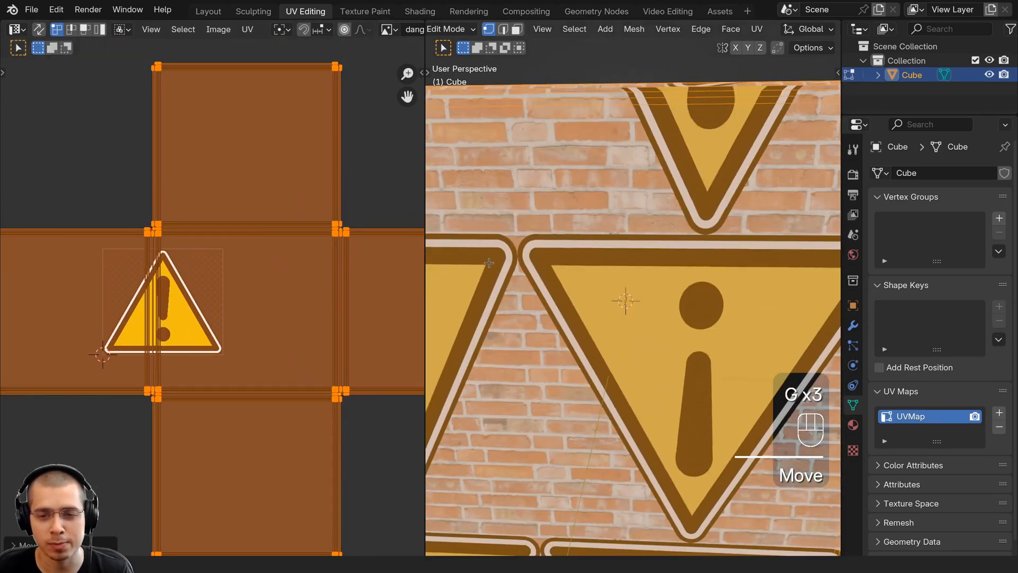
key(ctrl+z)
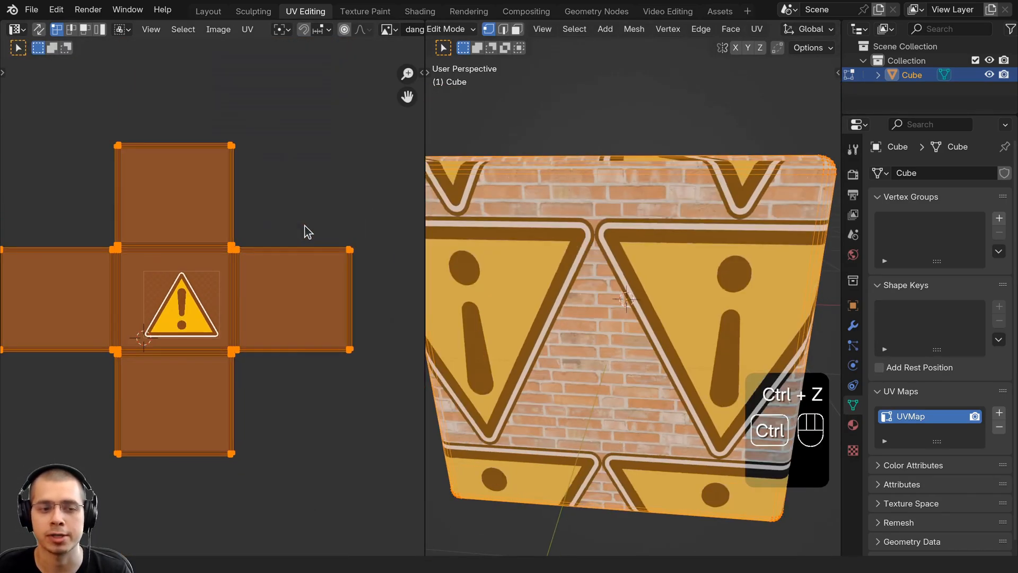
key(ctrl+z)
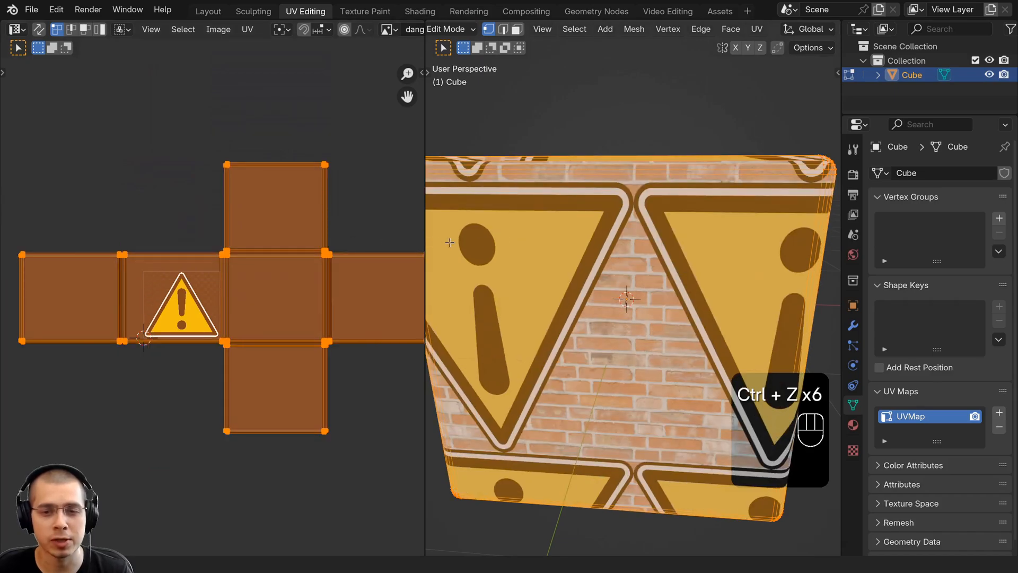
key(ctrl+z)
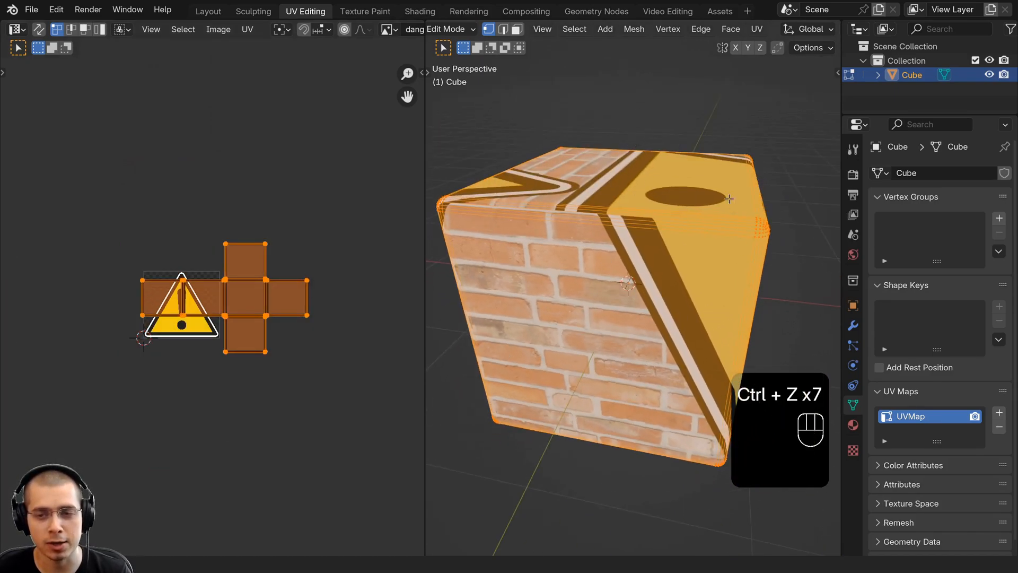
key(ctrl+z)
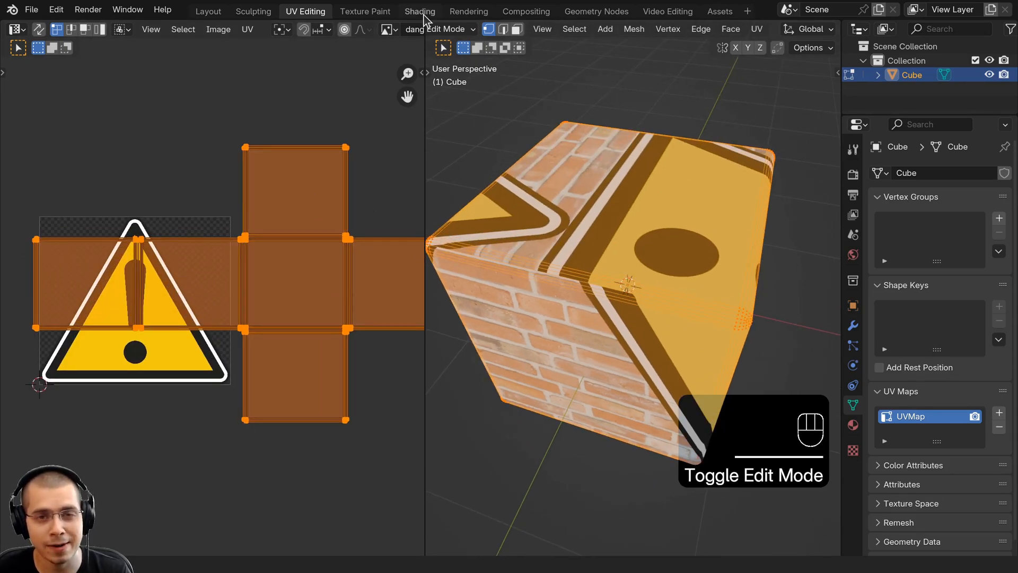
Back in Shading, expand the UV Maps list and add a second map, UVMap Icon
click(418, 12)
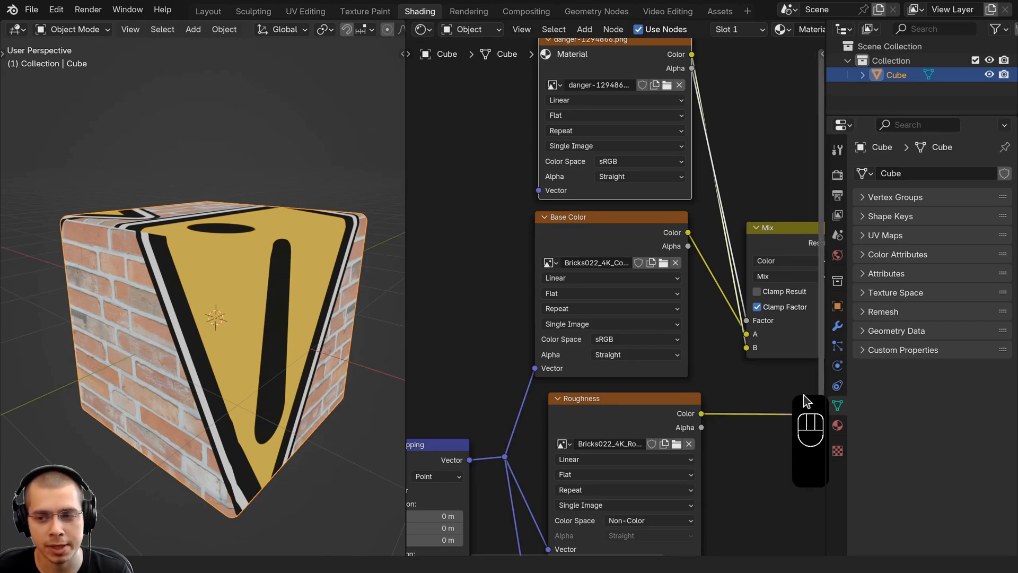
click(885, 234)
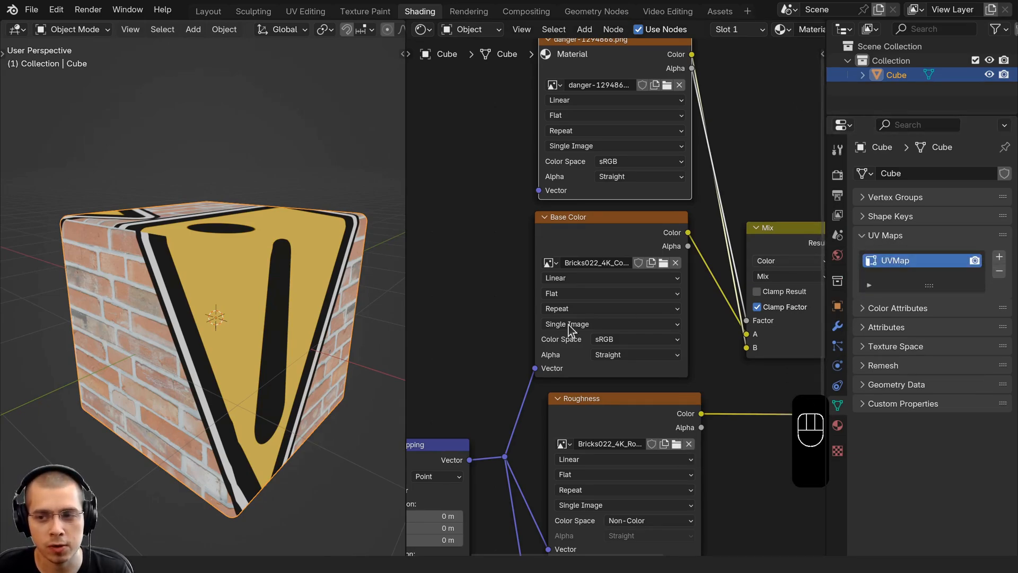
click(892, 261)
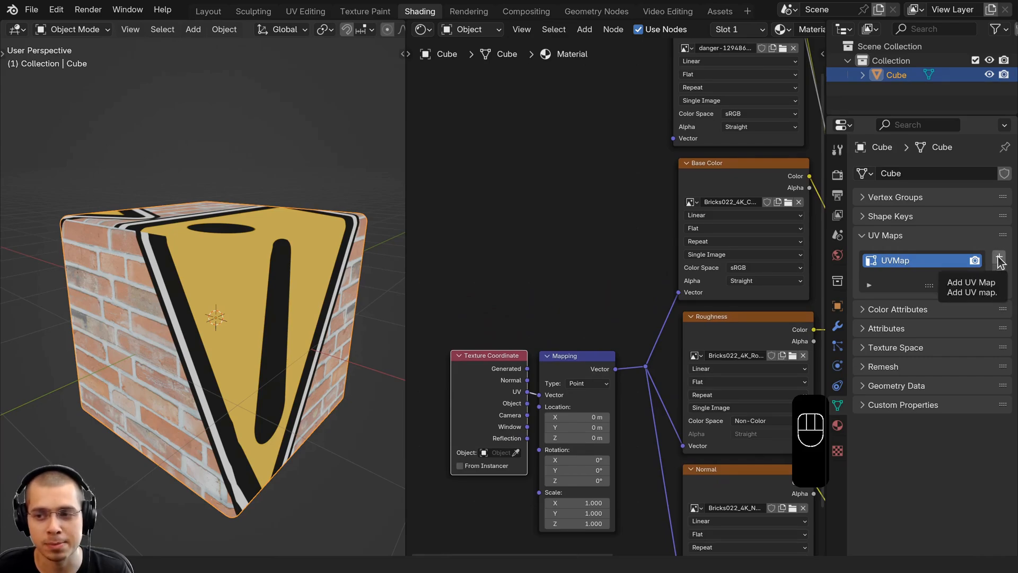
click(999, 255)
text(UVMap Icon)
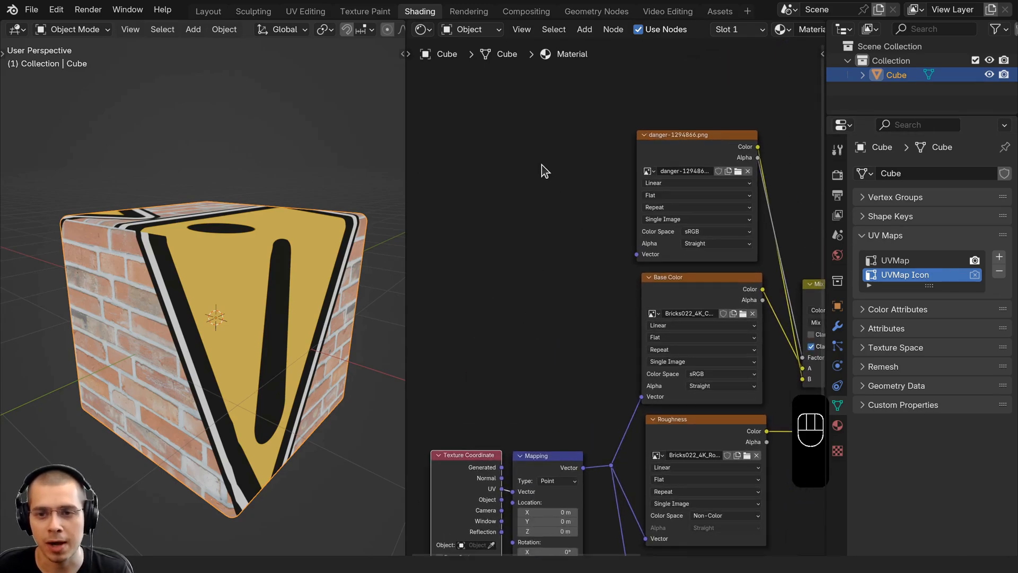
Add a UV Map node set to UVMap Icon beside the warning-sign image texture
key(shift+a)
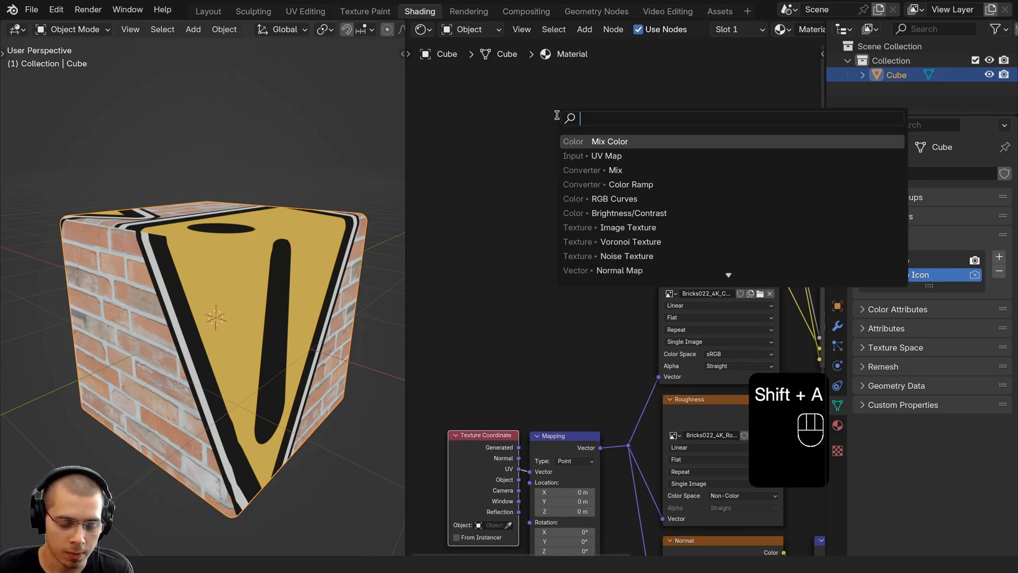
text(uv)
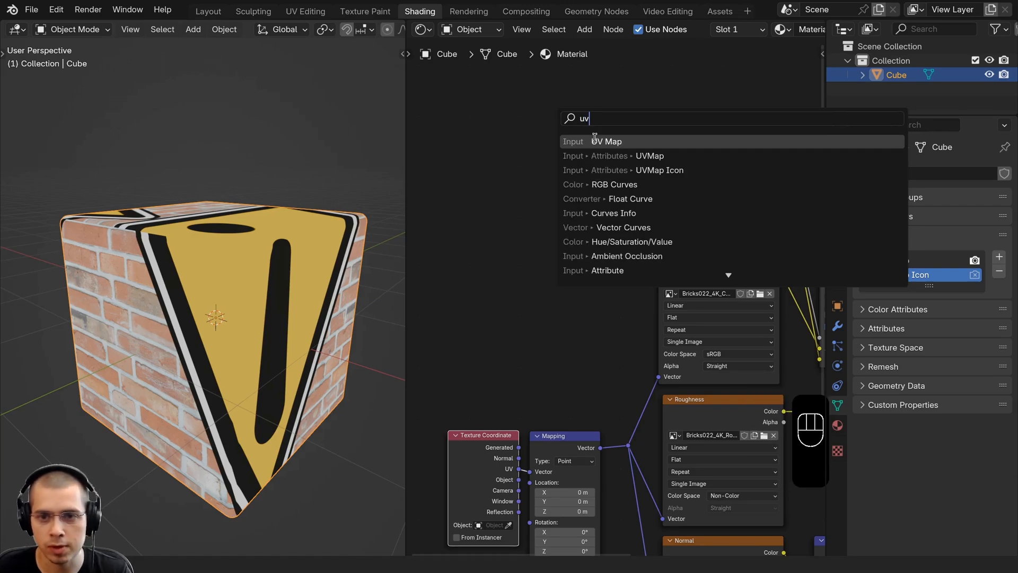
click(606, 141)
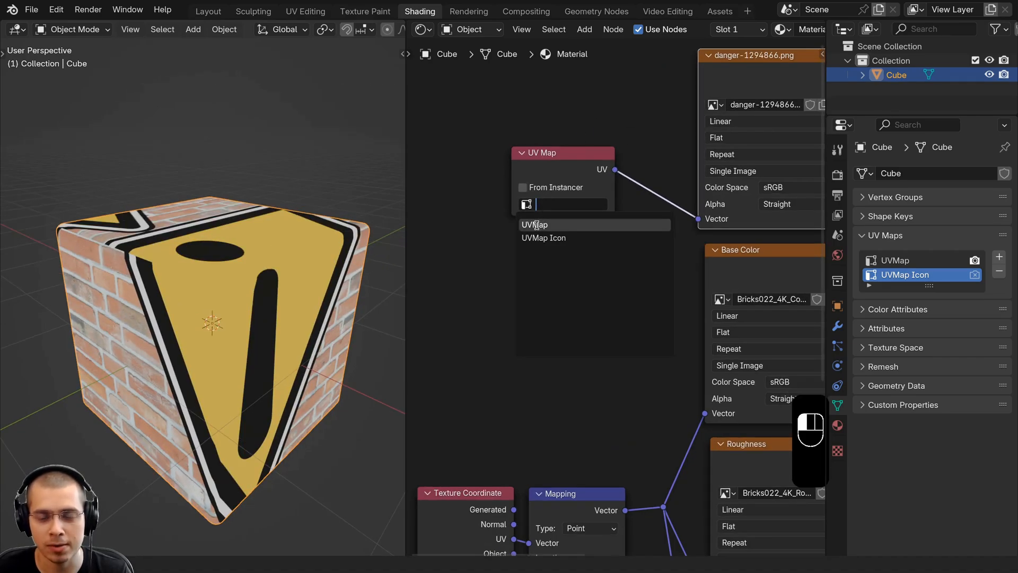
click(534, 224)
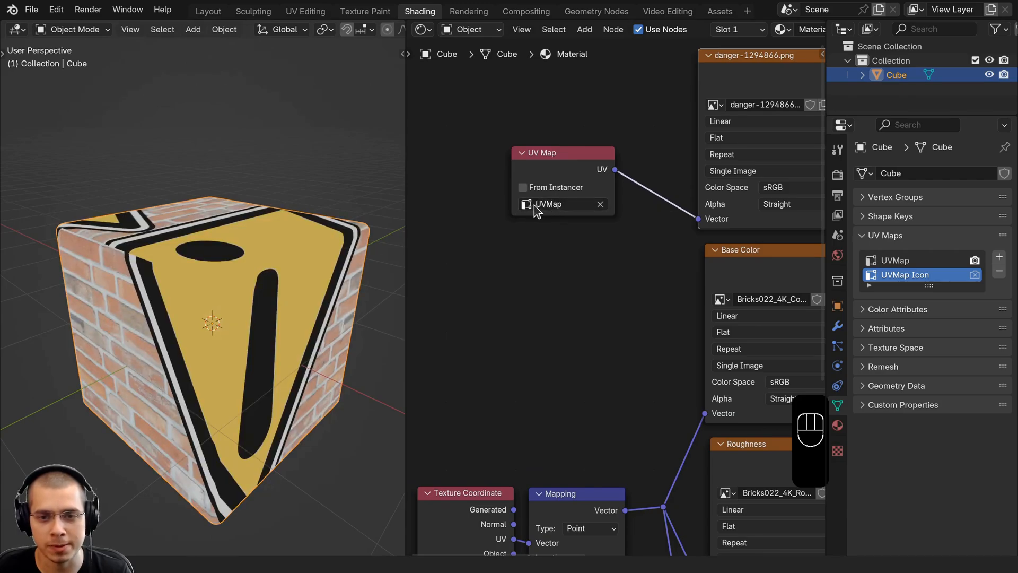
click(558, 204)
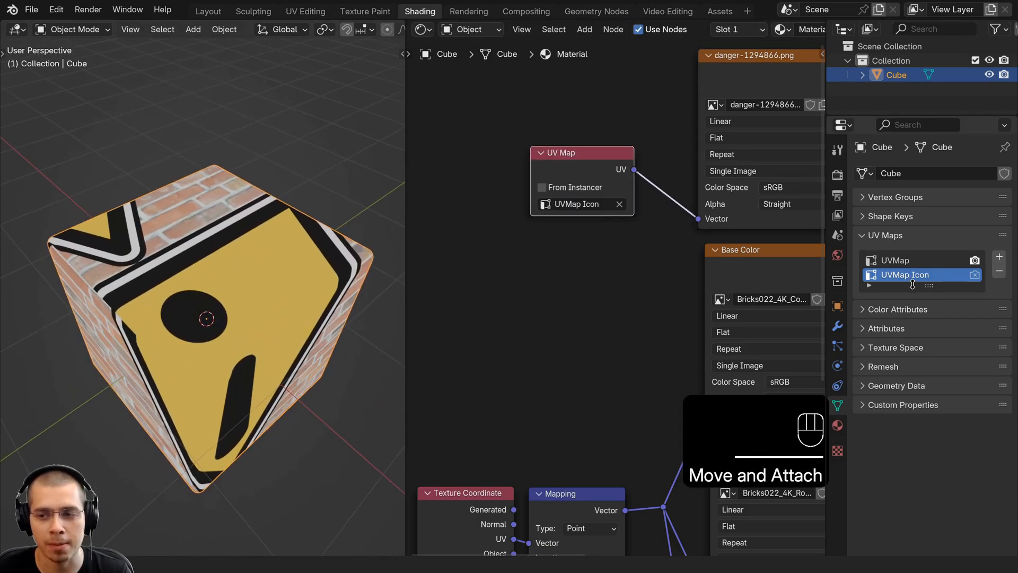
drag(558, 153, 573, 158)
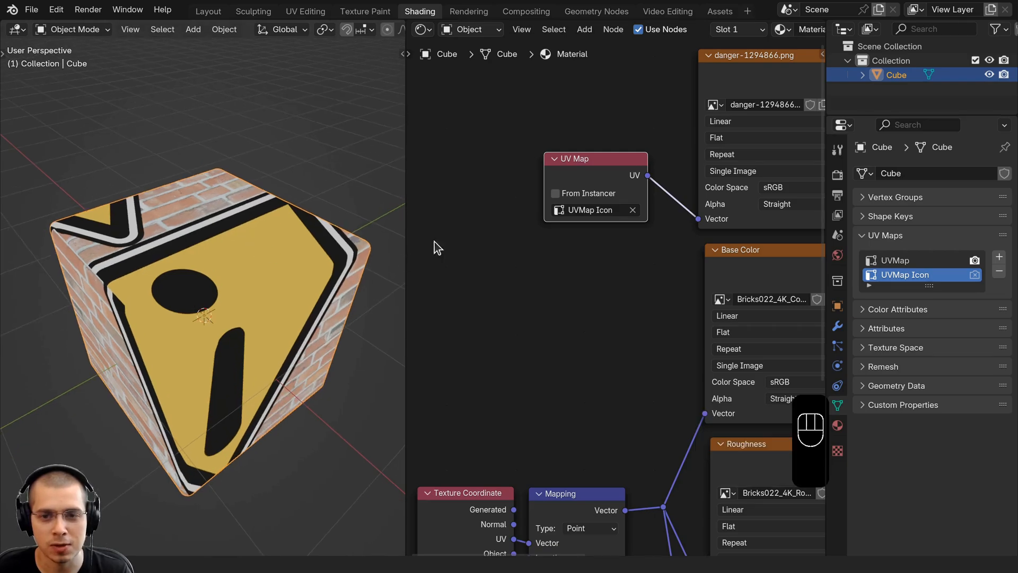
mouse_move(306, 11)
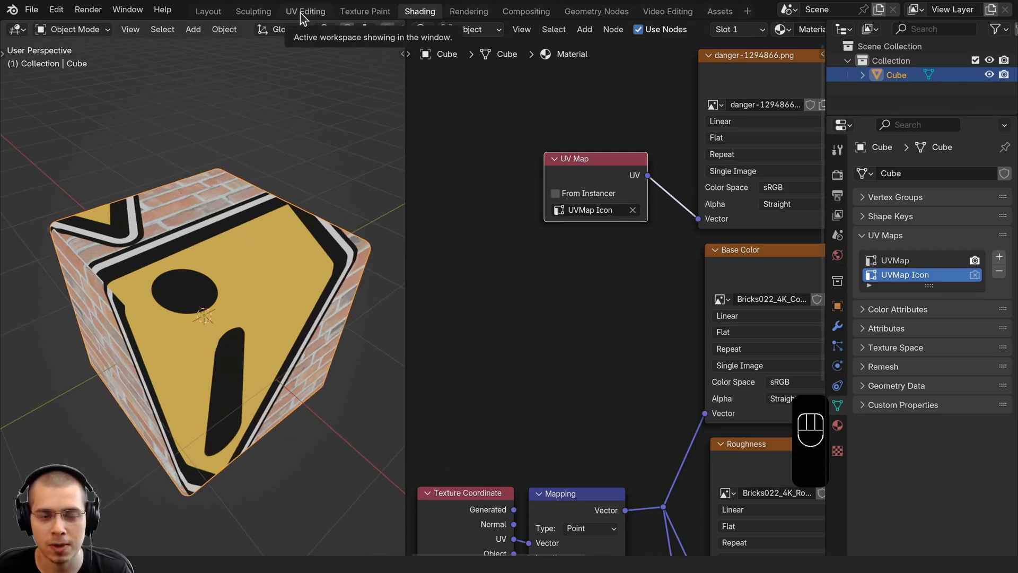
In UV Editing, make UVMap Icon the active map and select all its UVs
click(306, 12)
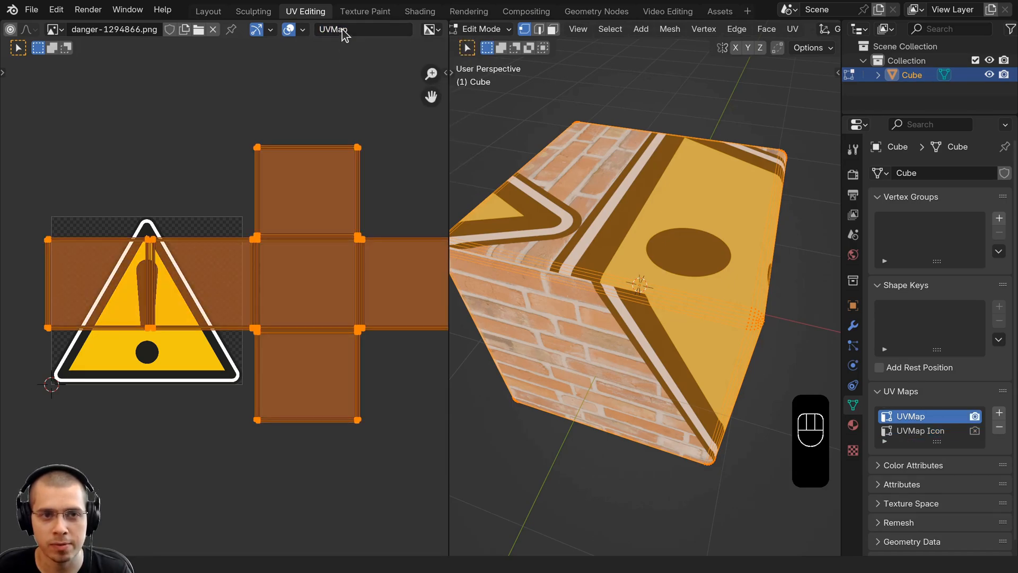
click(922, 431)
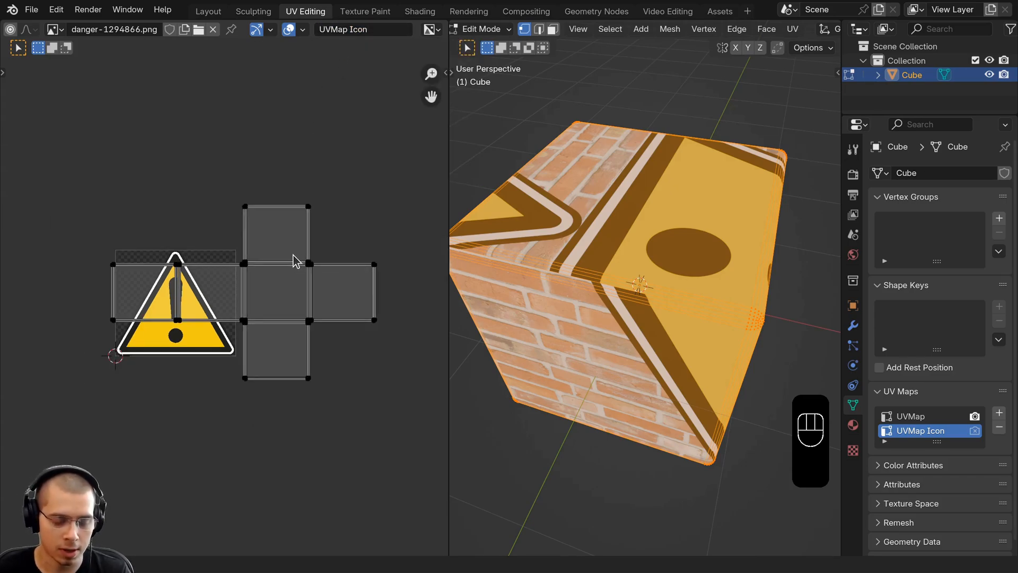
key(a)
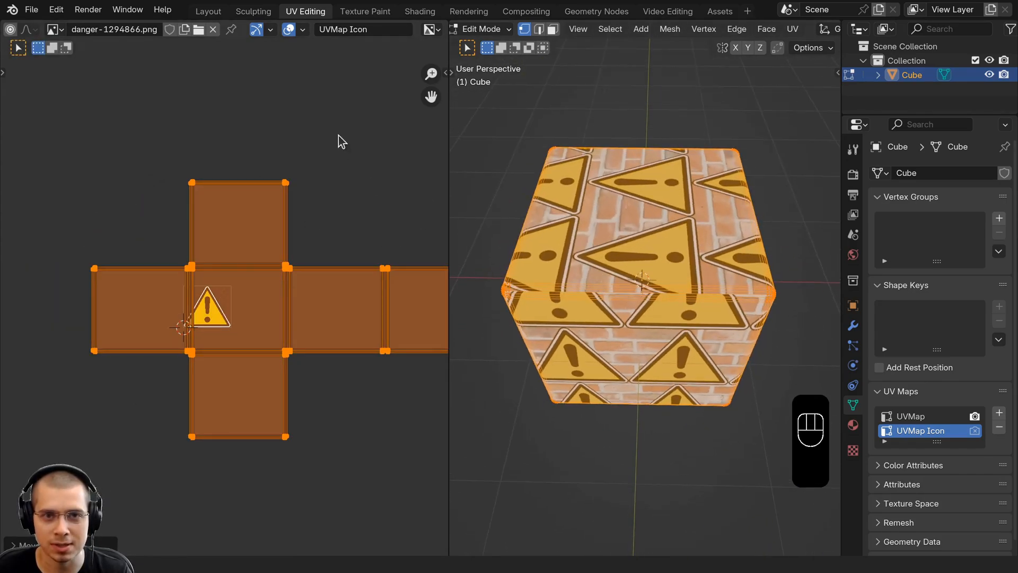
In Shading, change the warning-sign image texture's extension from Repeat to Clip
click(419, 11)
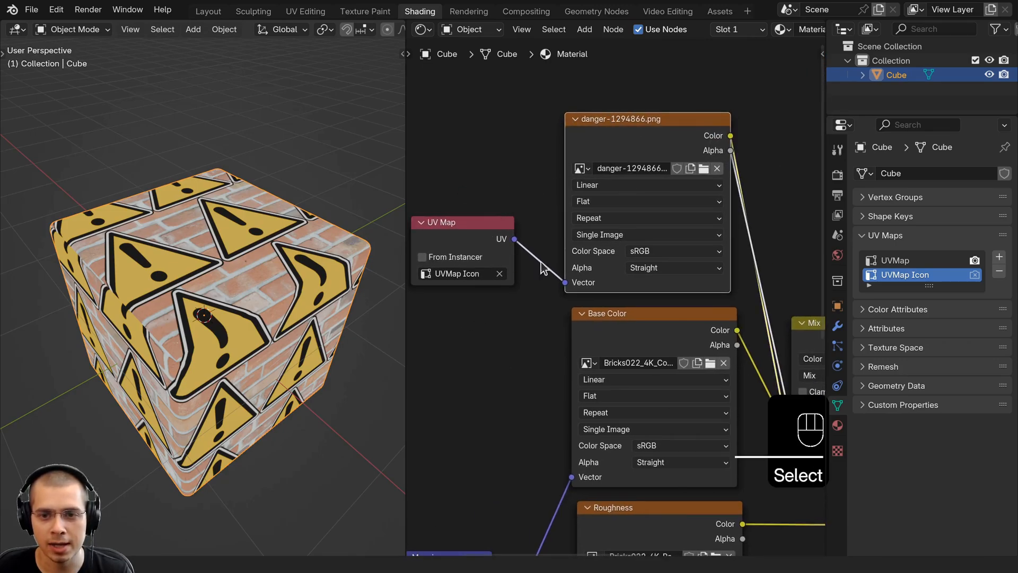
click(646, 218)
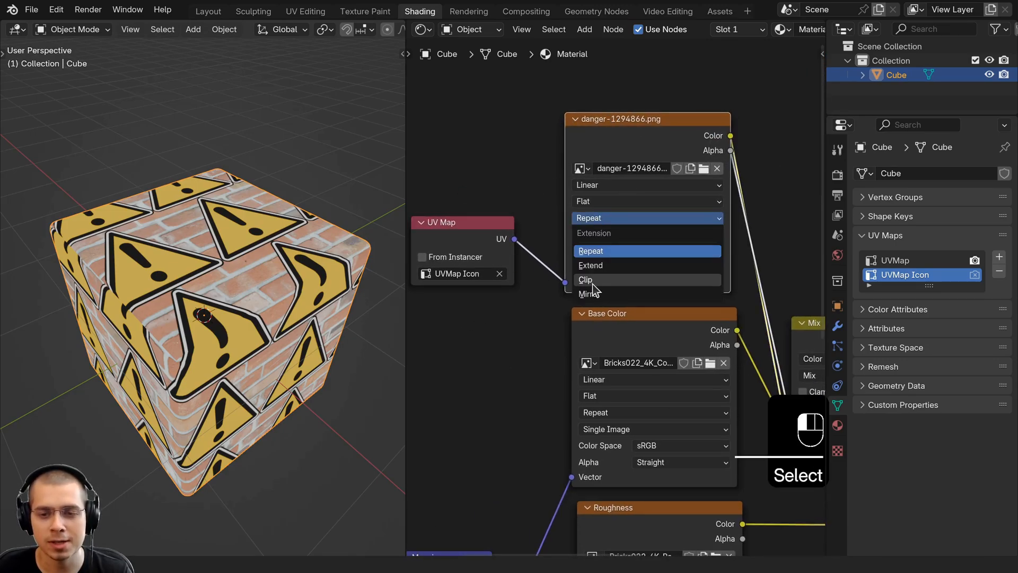
click(585, 279)
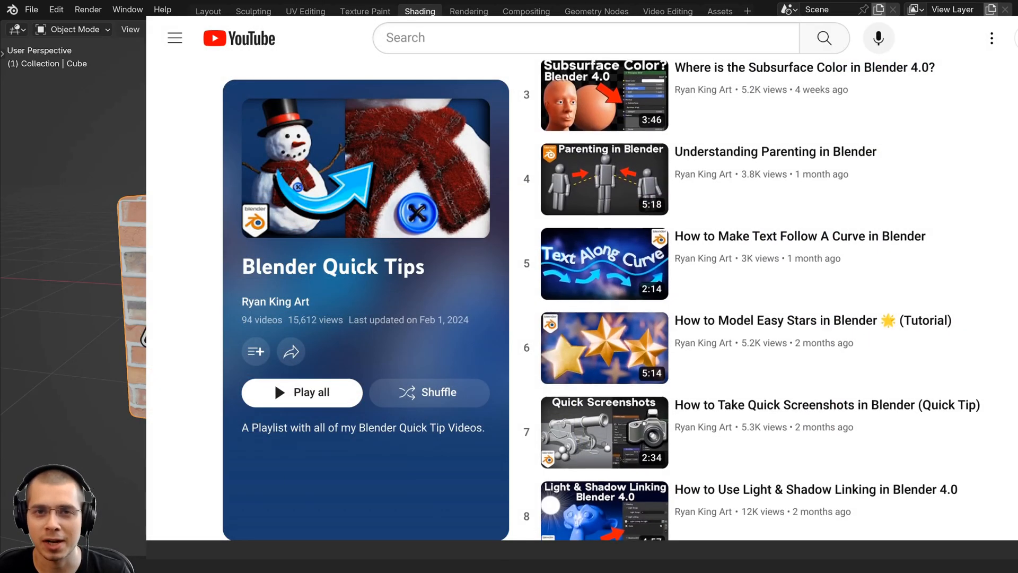
Scroll down the Blender Quick Tips playlist through its tutorial videos
scroll(down, 3)
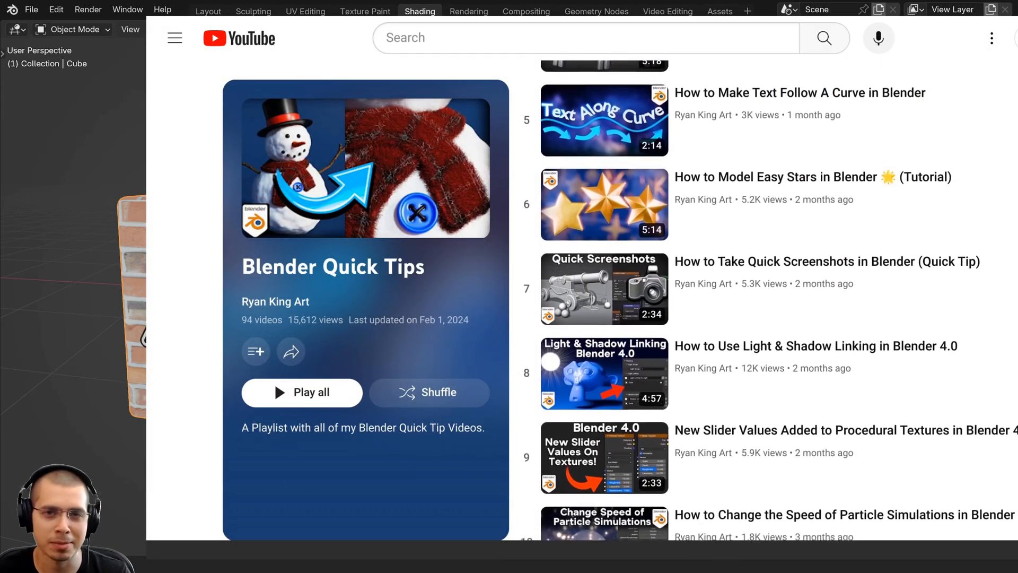
scroll(down, 3)
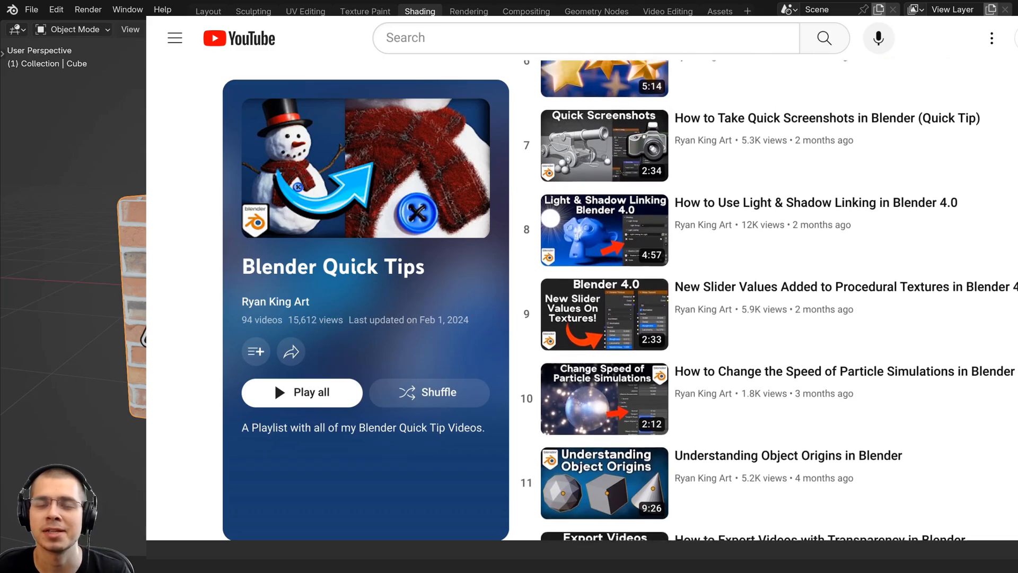
scroll(down, 3)
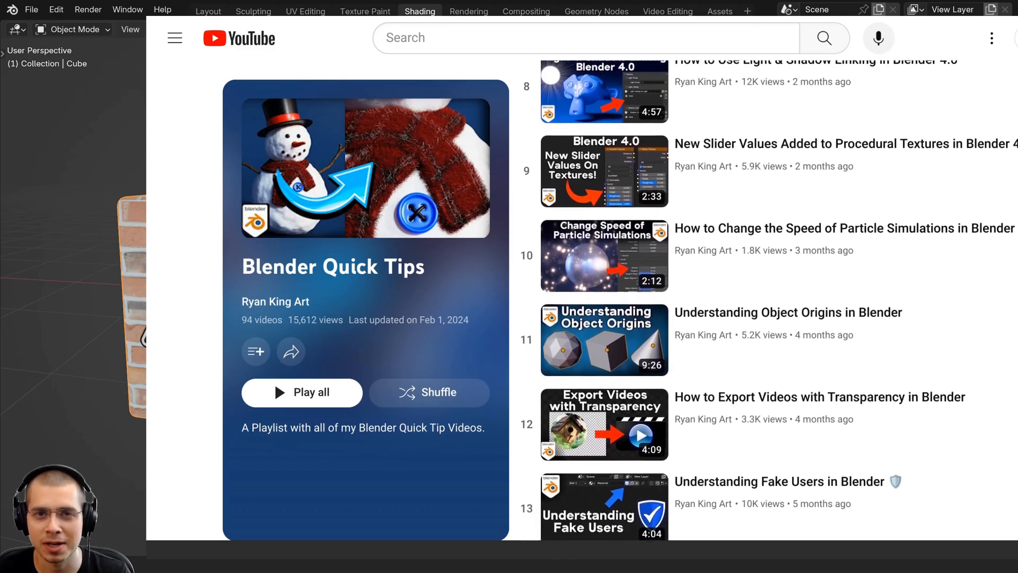
scroll(down, 3)
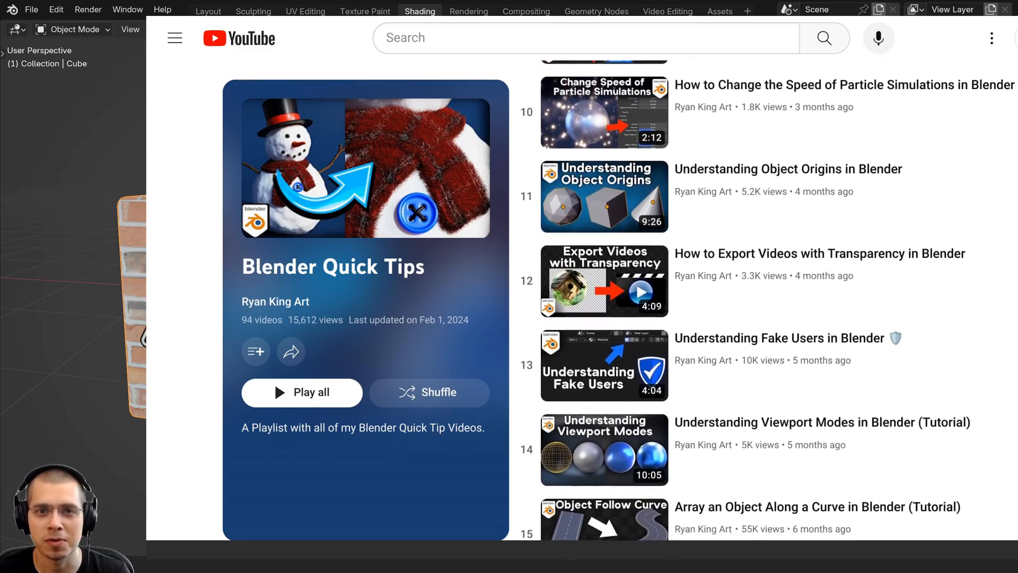